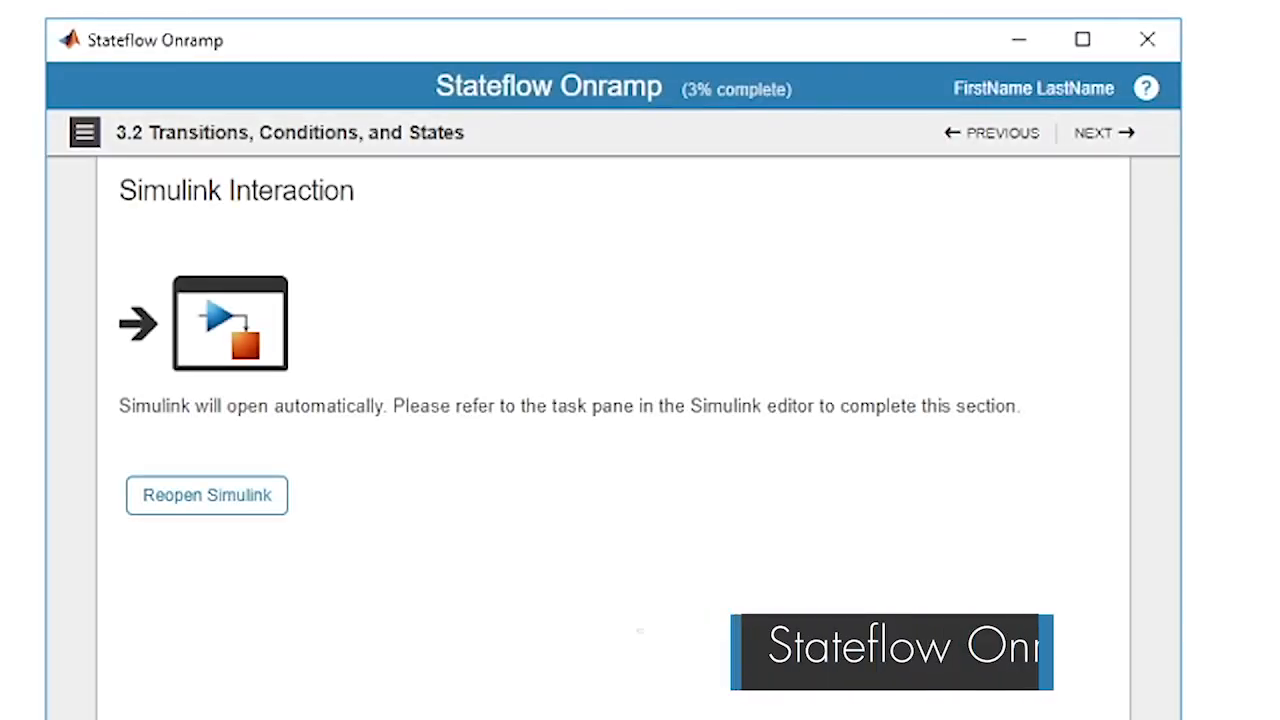
Reopen the Simulink sign-detection TurtleBot3 model for section 3.2 Transitions, Conditions, and States
left_click(206, 496)
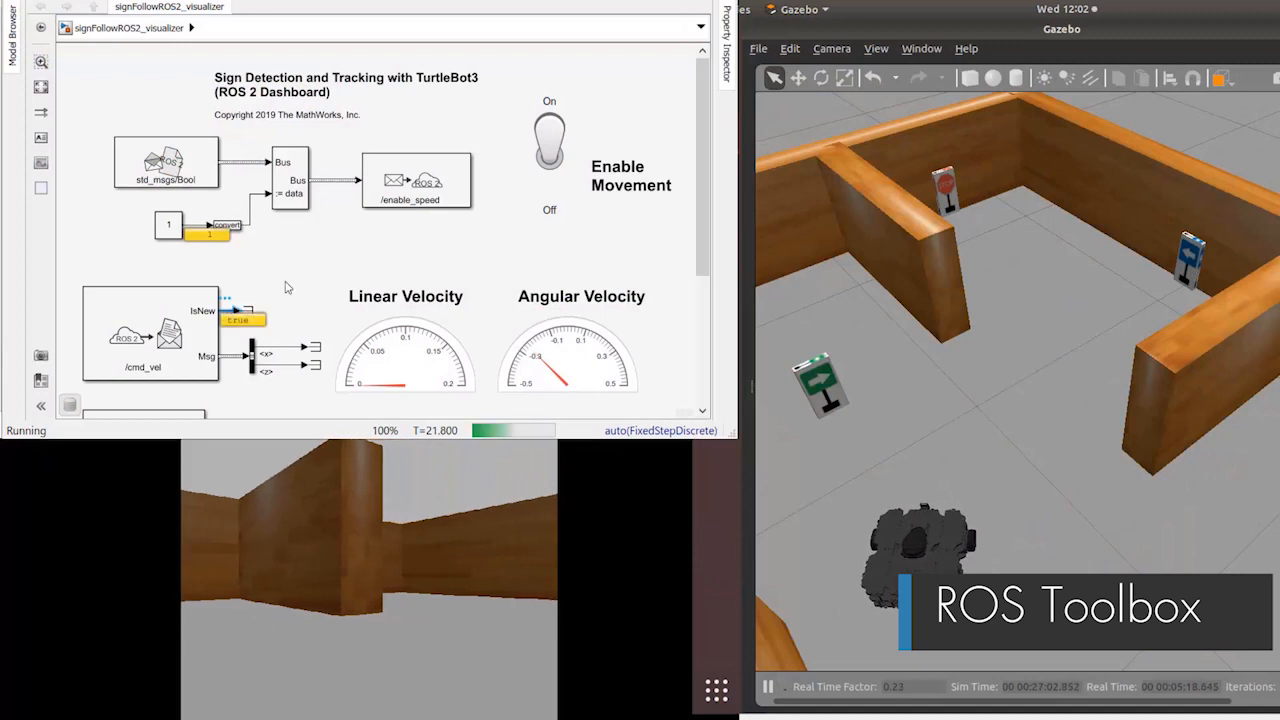
Toggle the Enable Movement switch Off so the TurtleBot3 stops moving mid-simulation
left_click(548, 156)
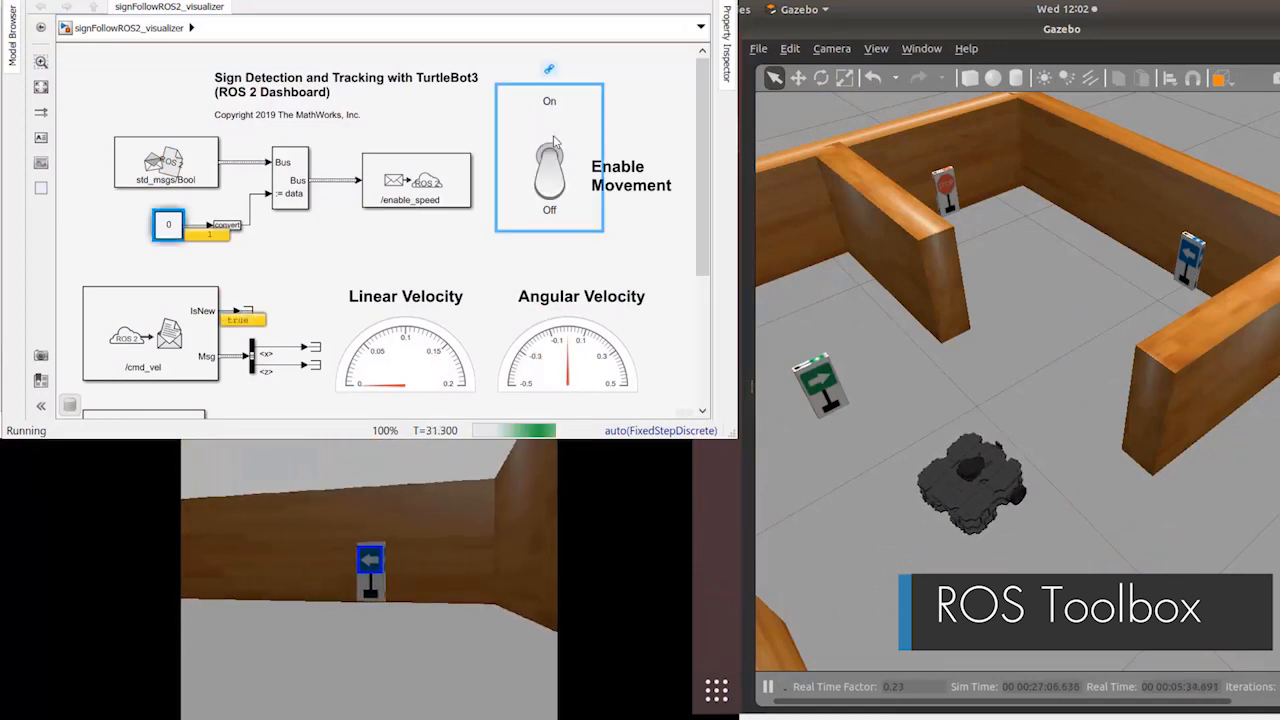
left_click(548, 144)
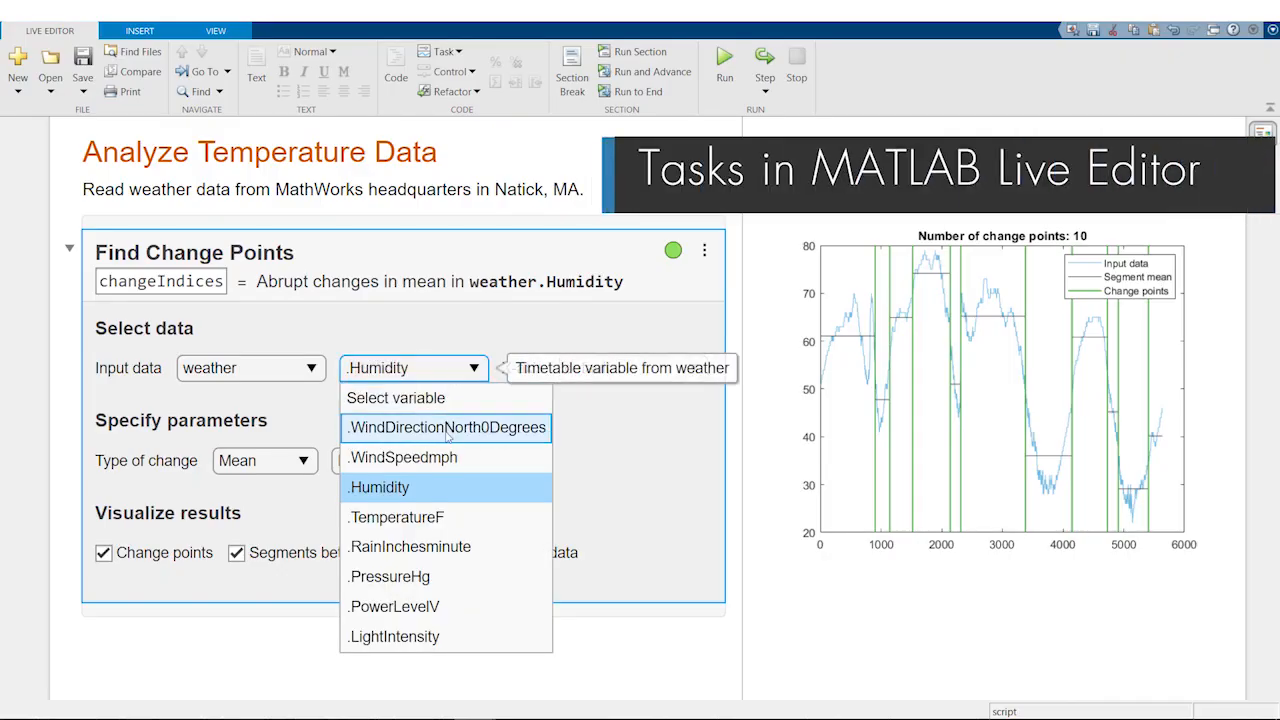
Choose Humidity from the weather table as the Find Change Points input variable
left_click(396, 516)
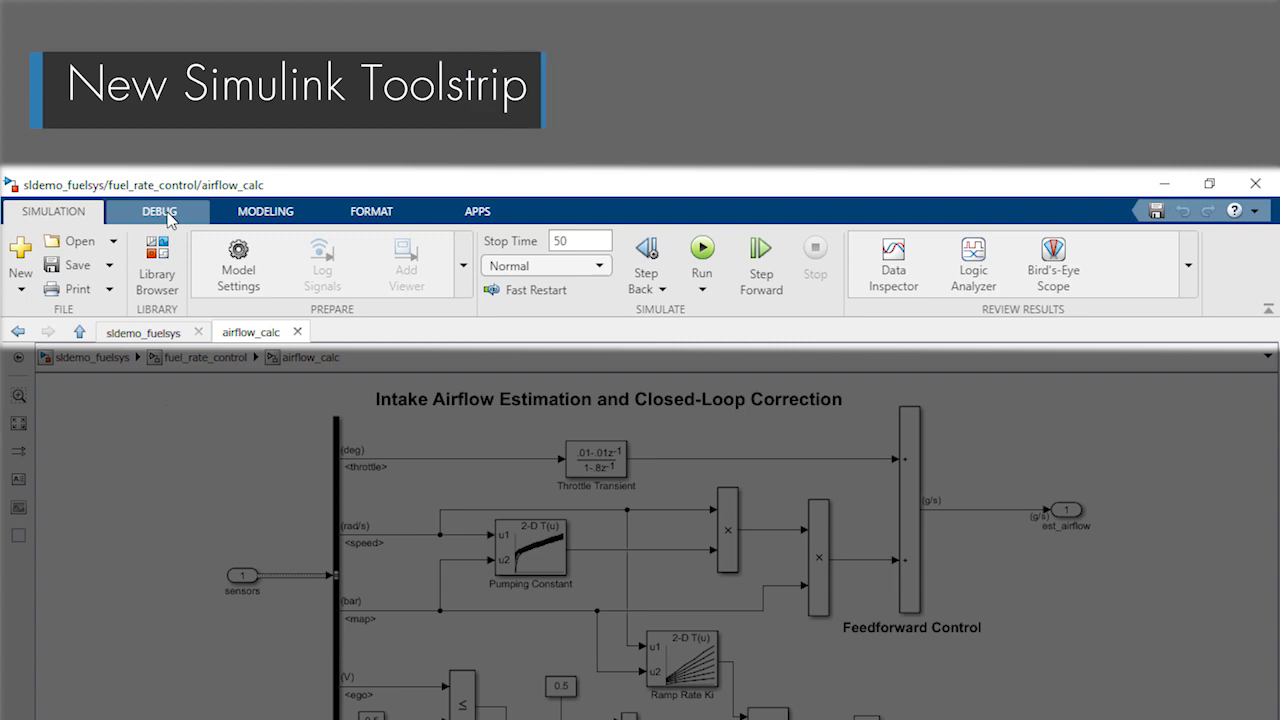
left_click(264, 212)
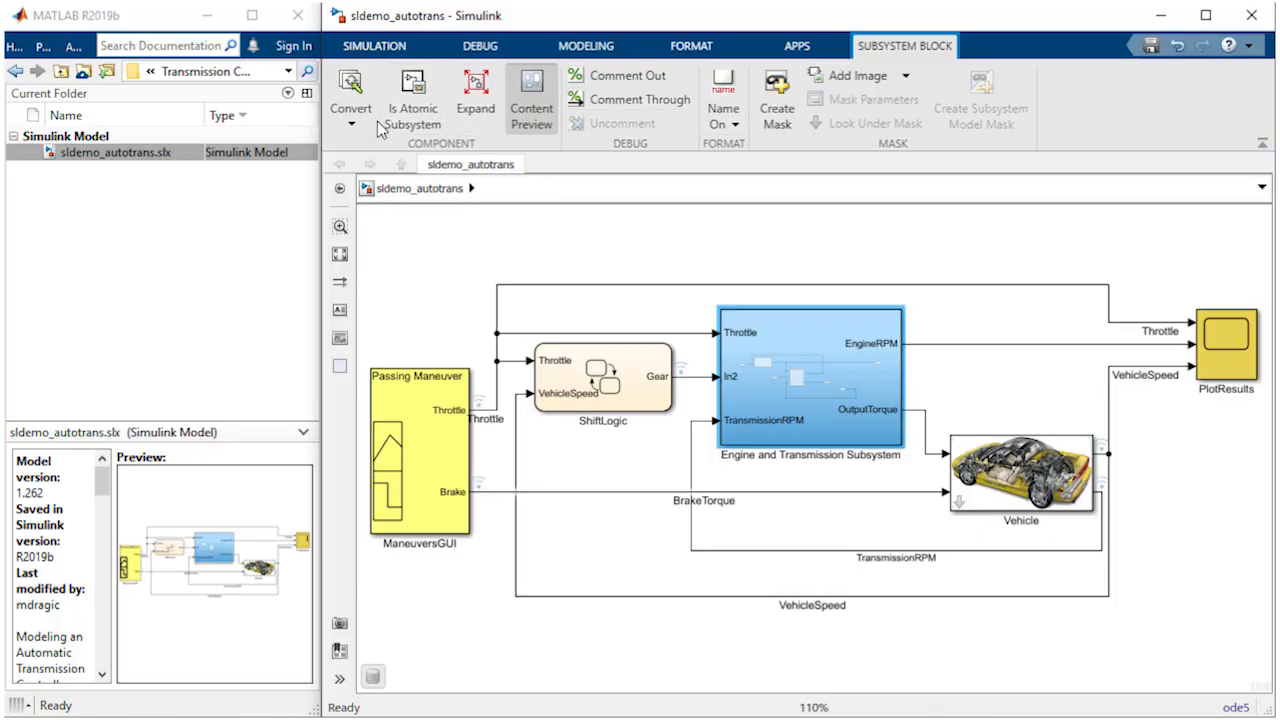
Convert the subsystem to a Referenced Subsystem saved as Transmission_Subsystem
left_click(352, 96)
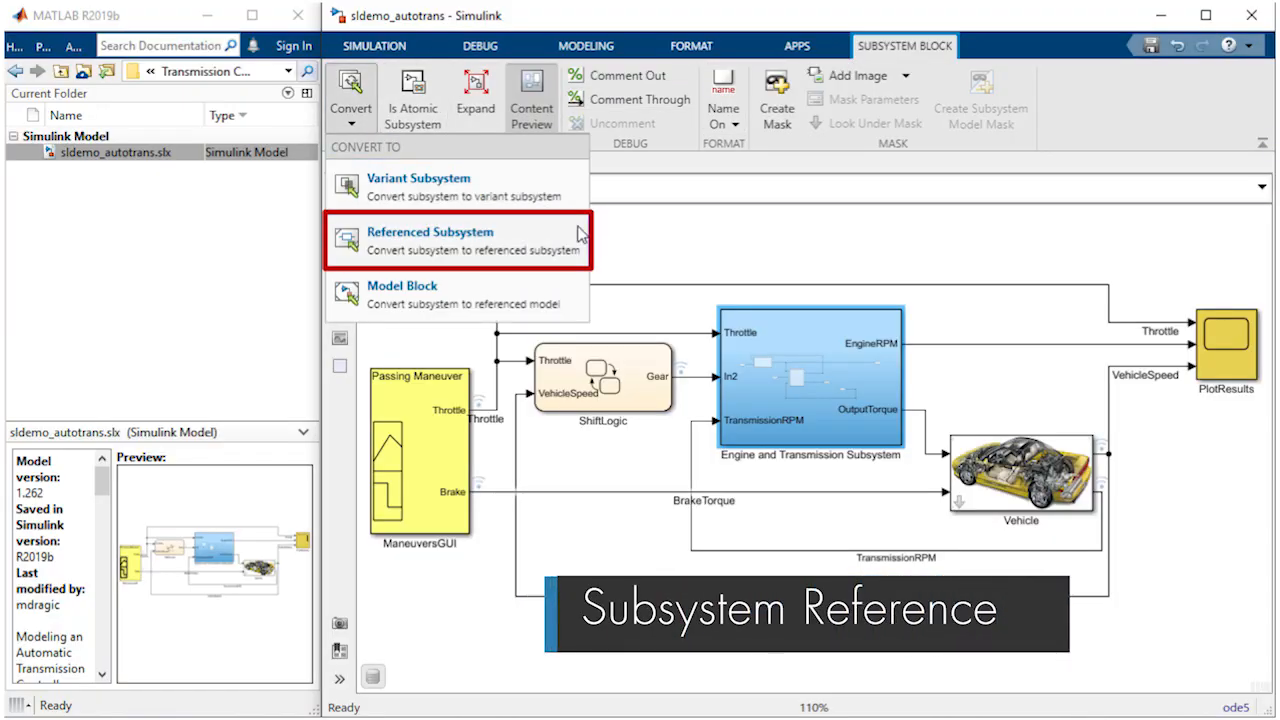
left_click(430, 232)
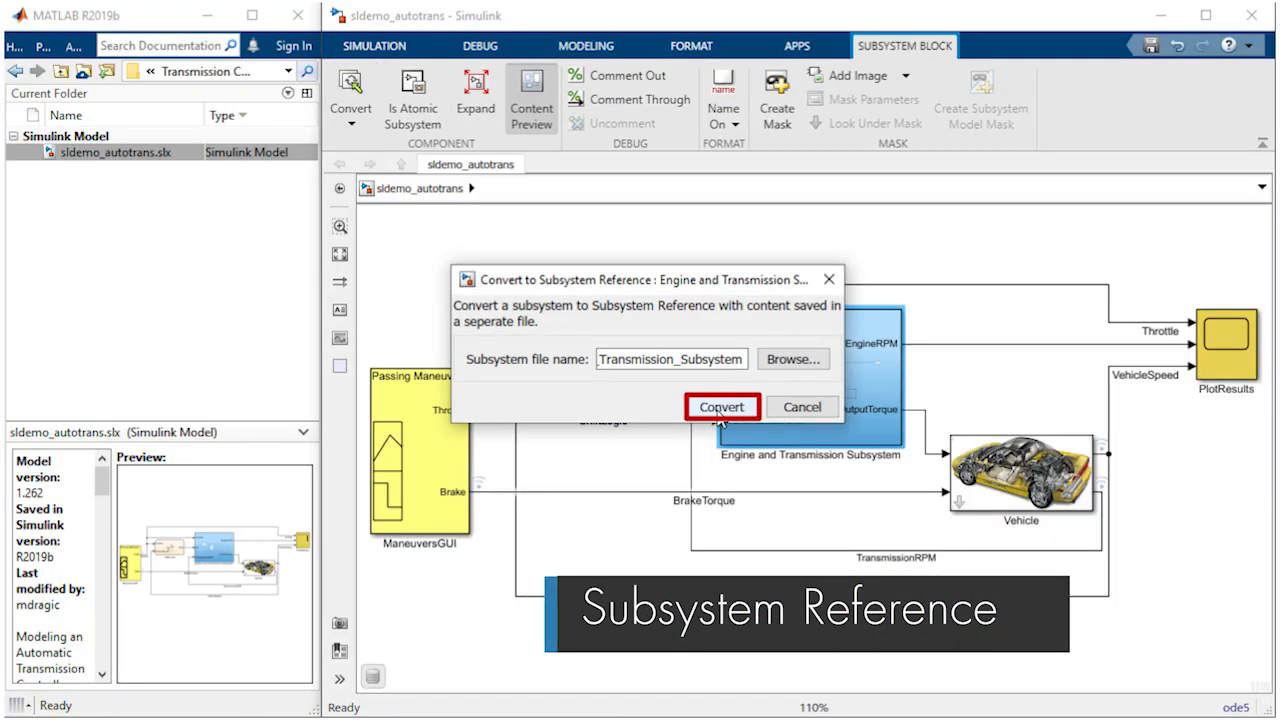
left_click(722, 408)
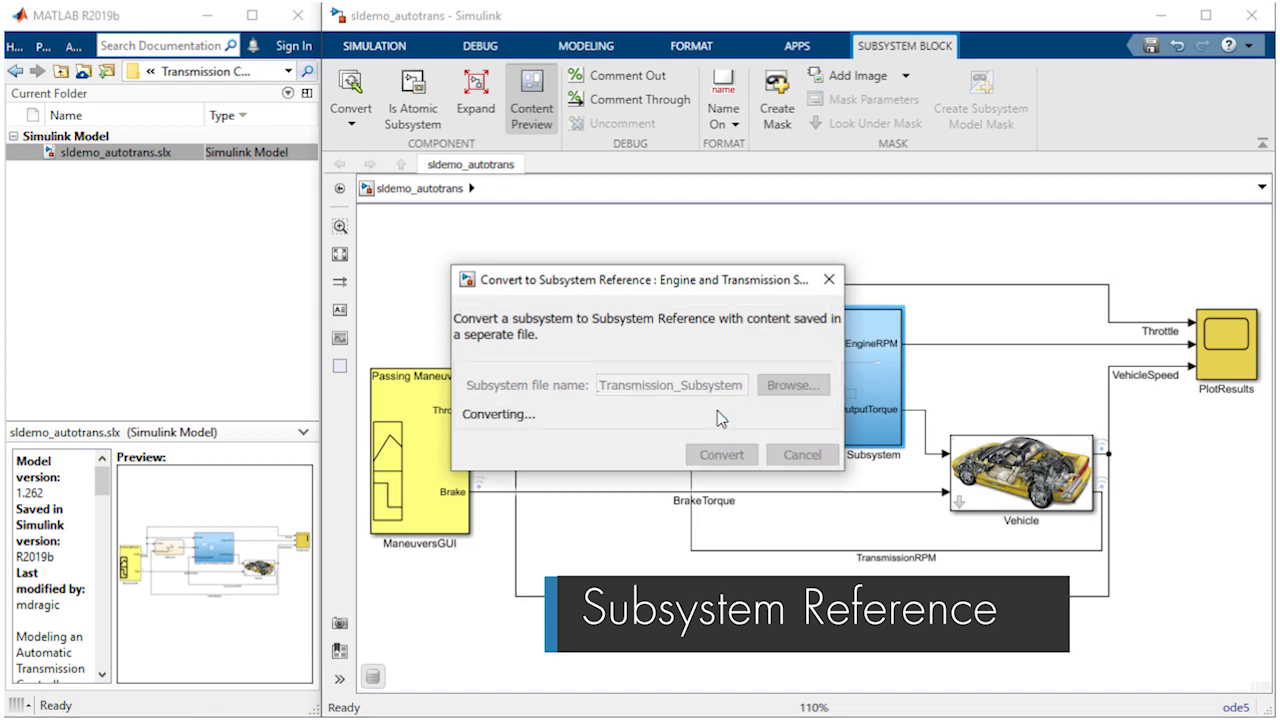
left_click(720, 454)
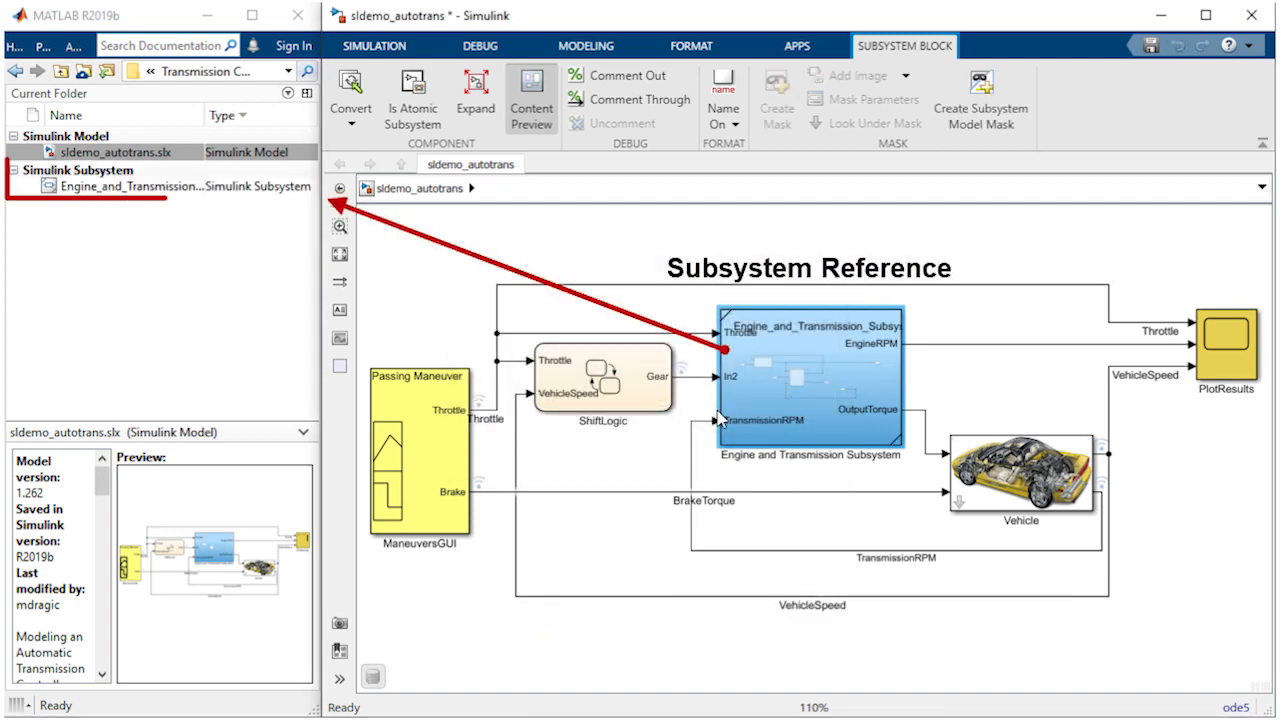